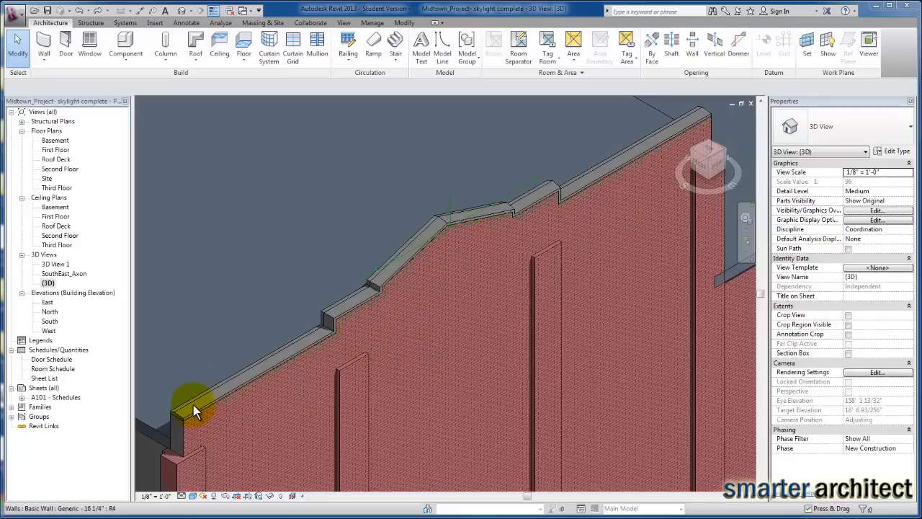
mouse_move(385, 281)
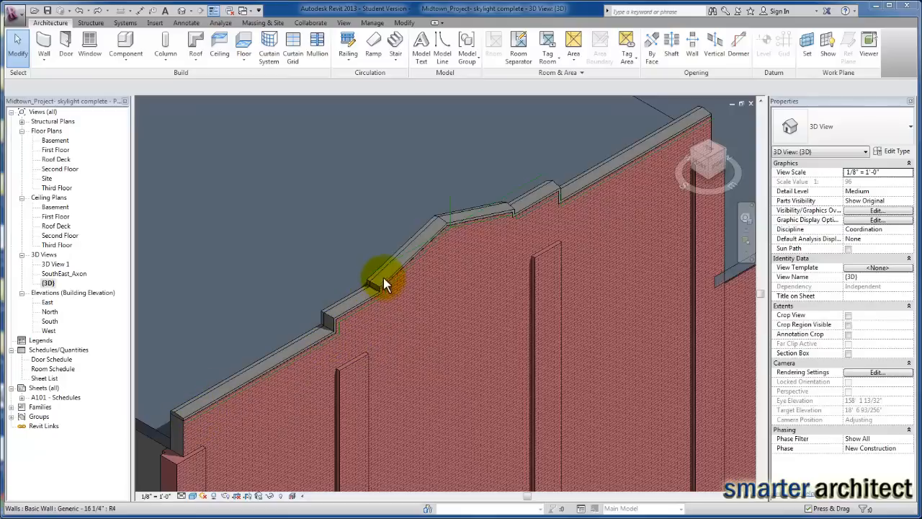
mouse_move(519, 212)
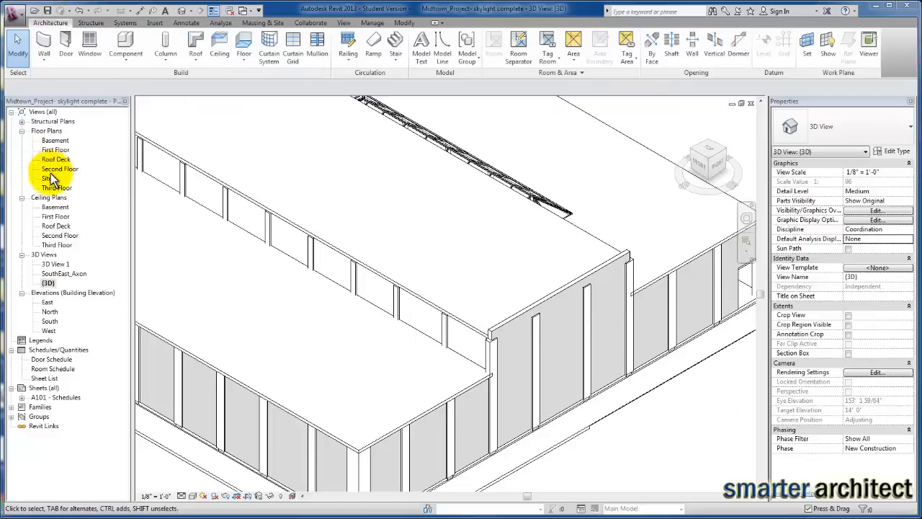
On the Third Floor plan, draw a reference plane along the east wall named 'east wall profile'.
double_click(56, 188)
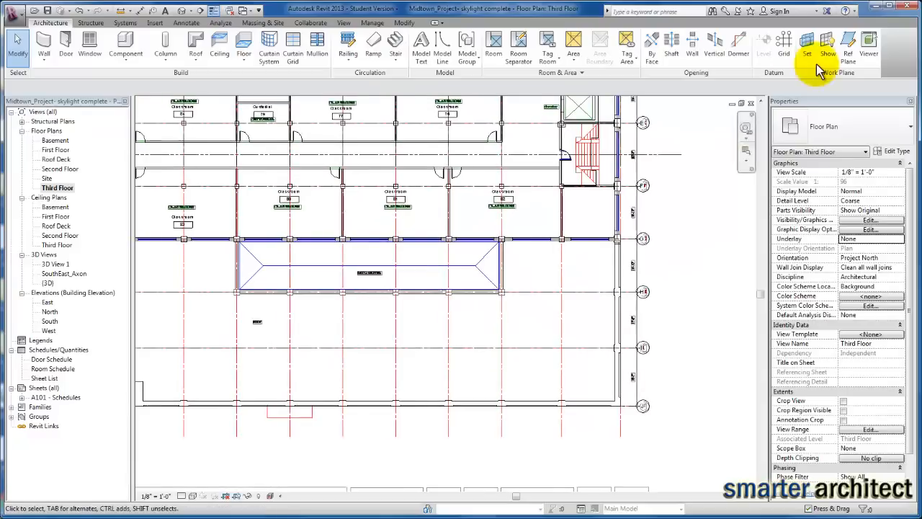
mouse_move(848, 45)
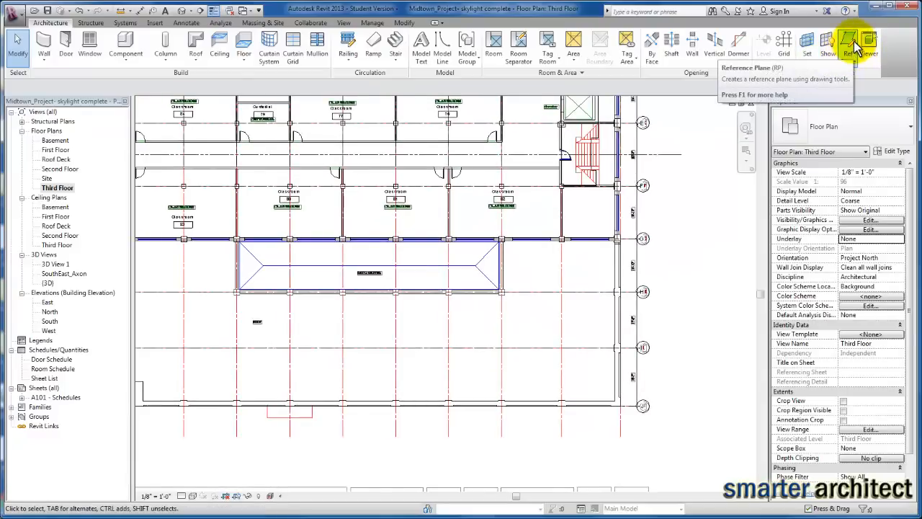
left_click(850, 44)
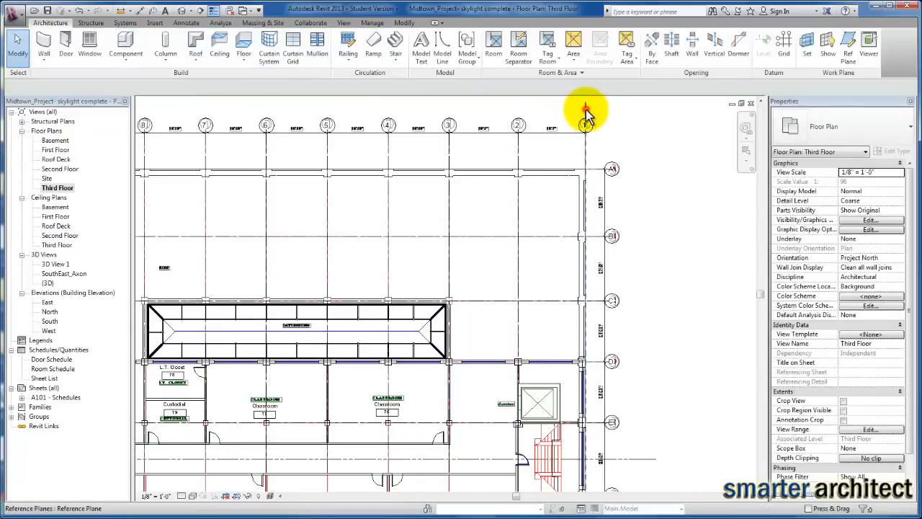
left_click(585, 115)
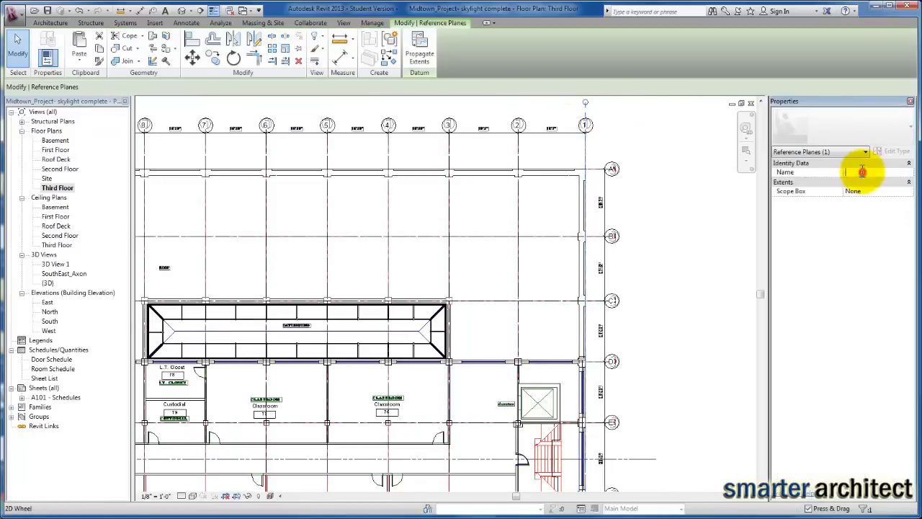
type("east wall profile")
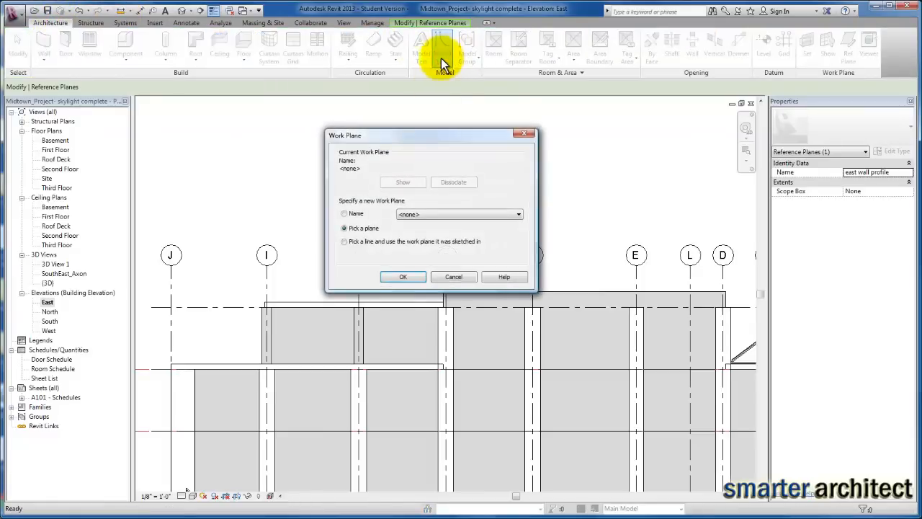
Set the East elevation work plane to Reference Plane: east wall profile.
left_click(344, 213)
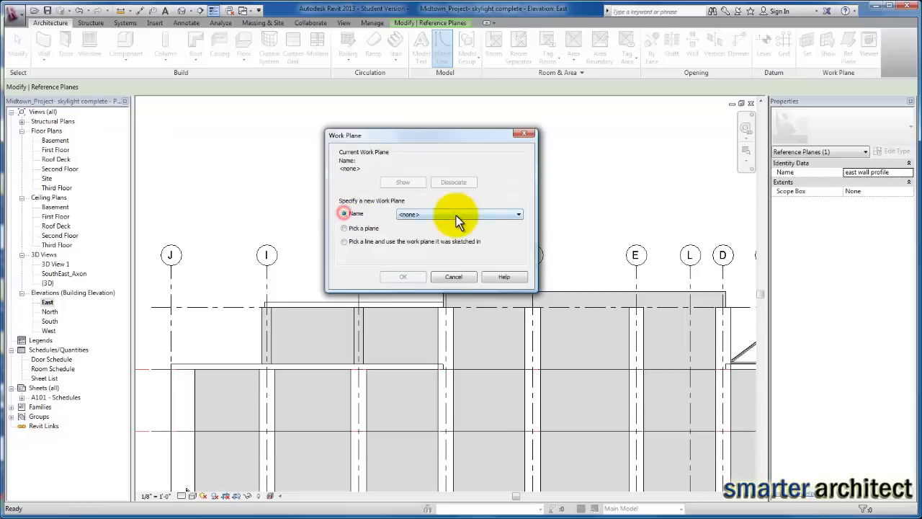
left_click(517, 214)
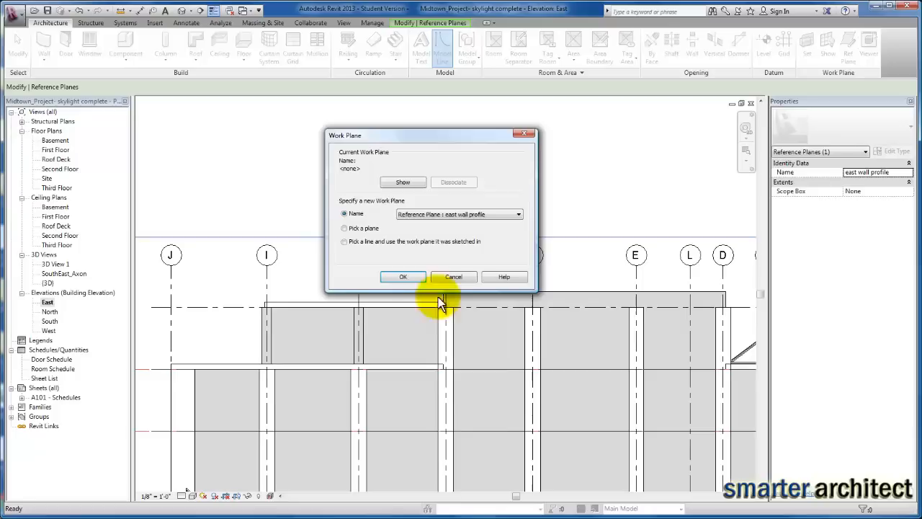
left_click(402, 276)
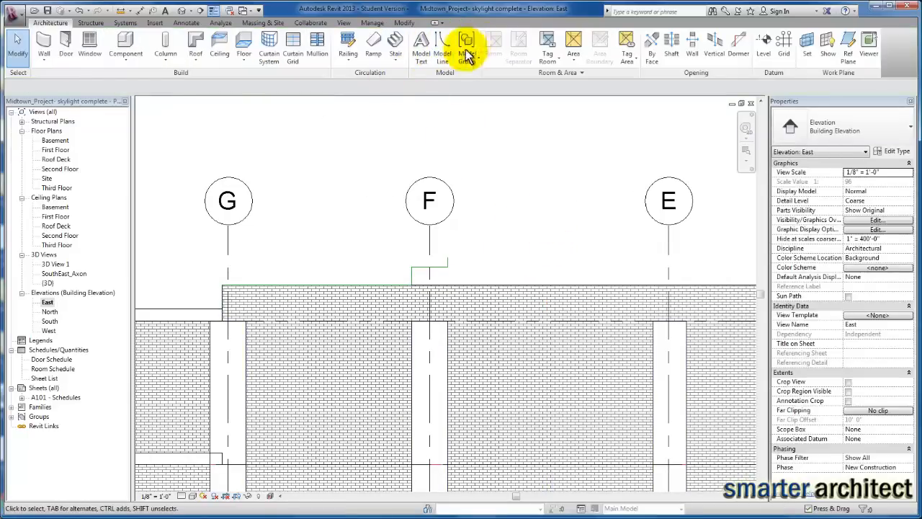
Sketch the step and sloped model lines near grid F, dragging the step to meet the slope.
left_click(467, 47)
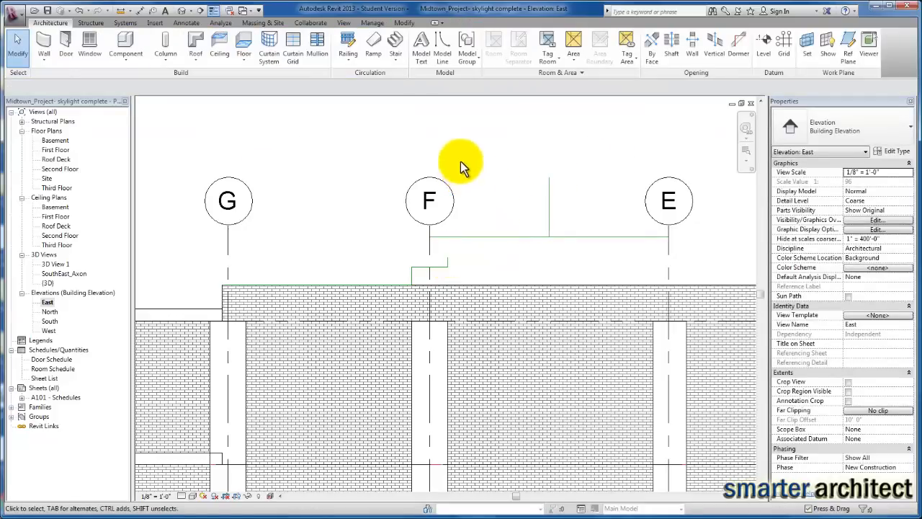
mouse_move(442, 54)
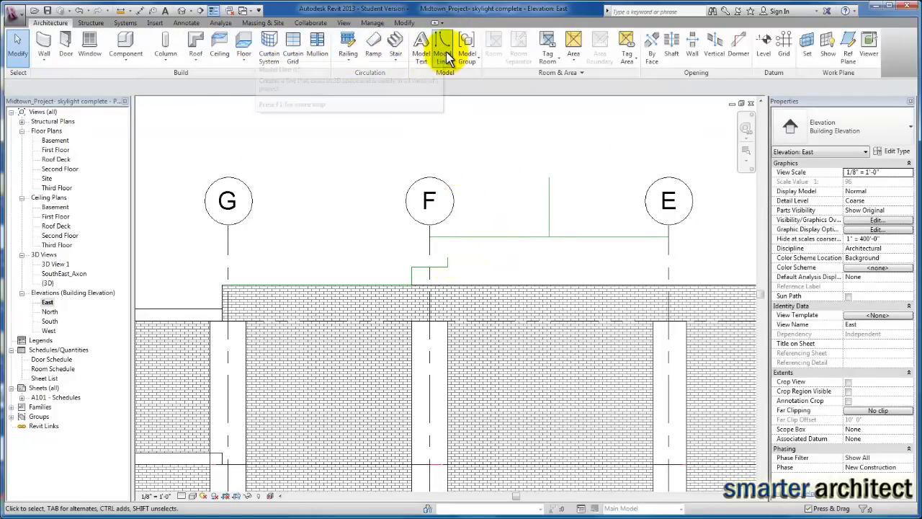
left_click(440, 53)
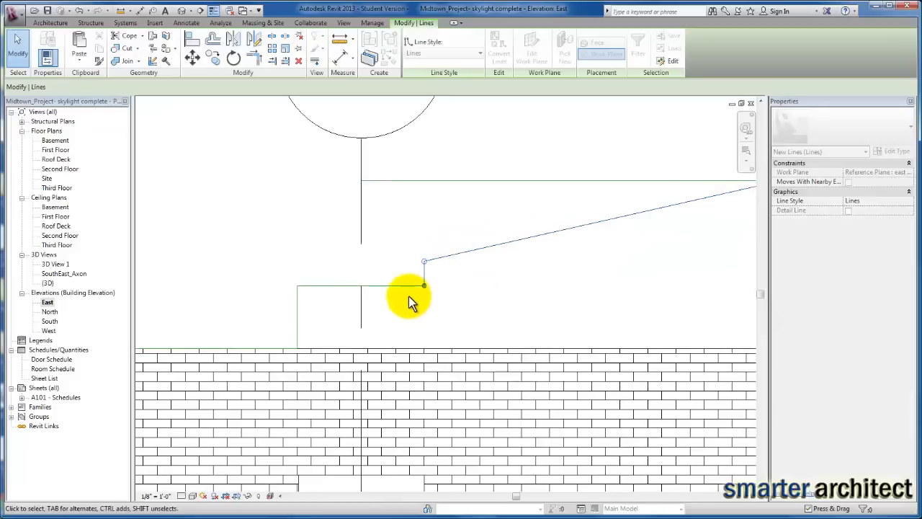
left_click(328, 288)
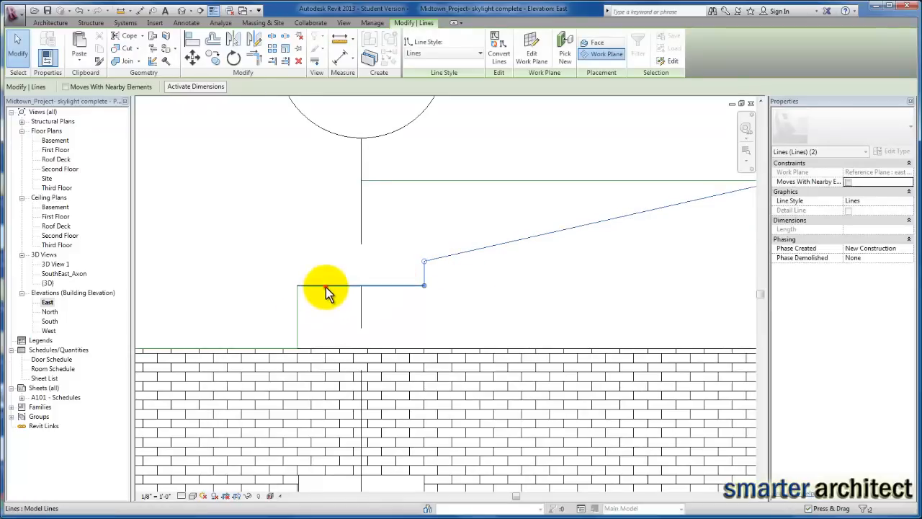
left_click_drag(327, 288, 327, 317)
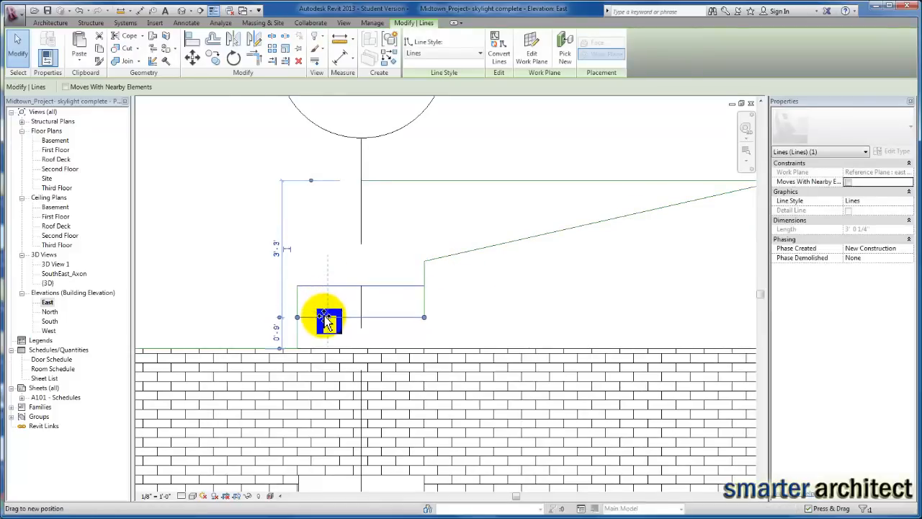
left_click_drag(326, 319, 461, 258)
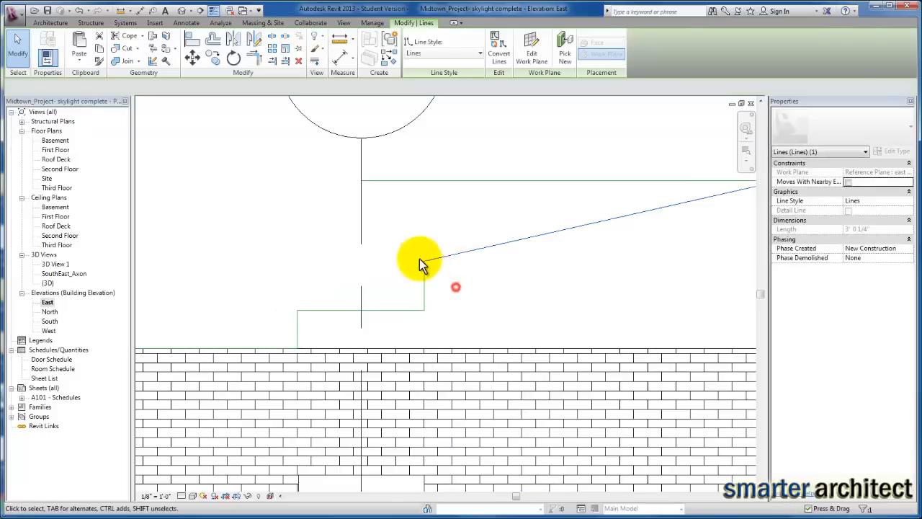
left_click(423, 267)
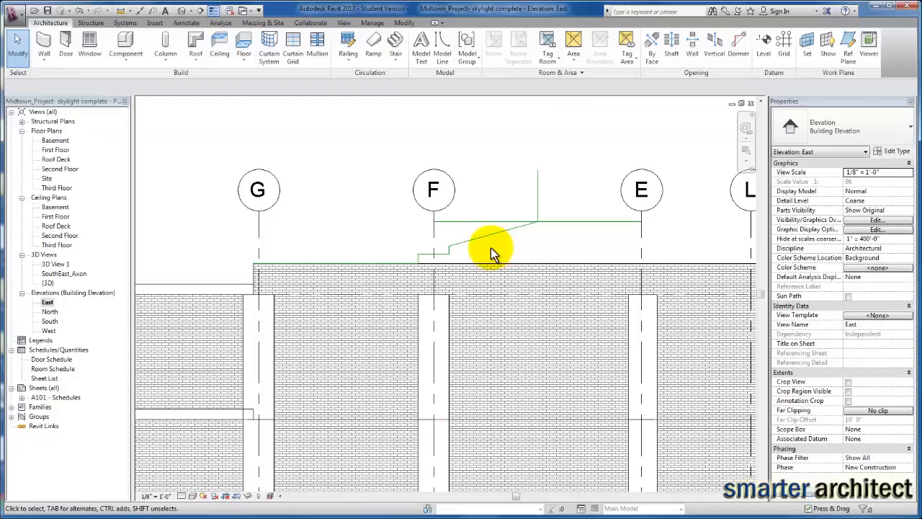
mouse_move(317, 263)
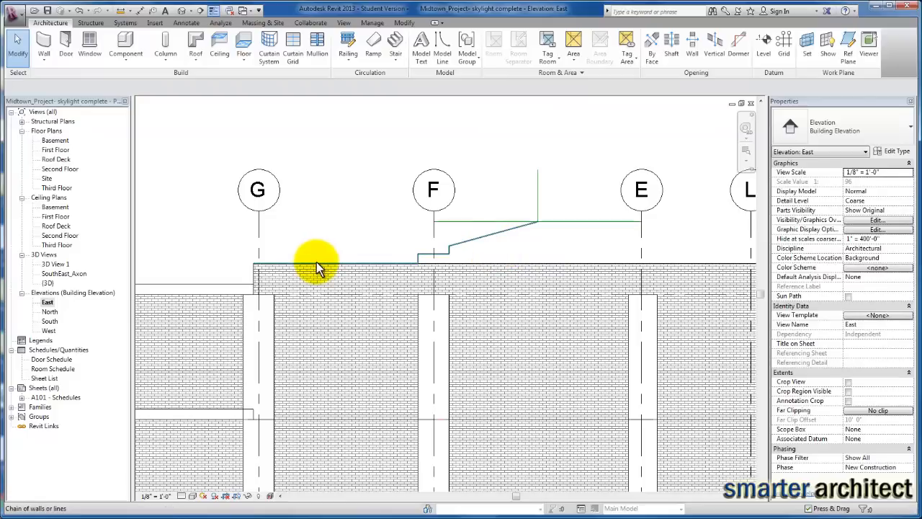
Mirror the chain of path lines about the center line to complete the peak.
left_click(317, 267)
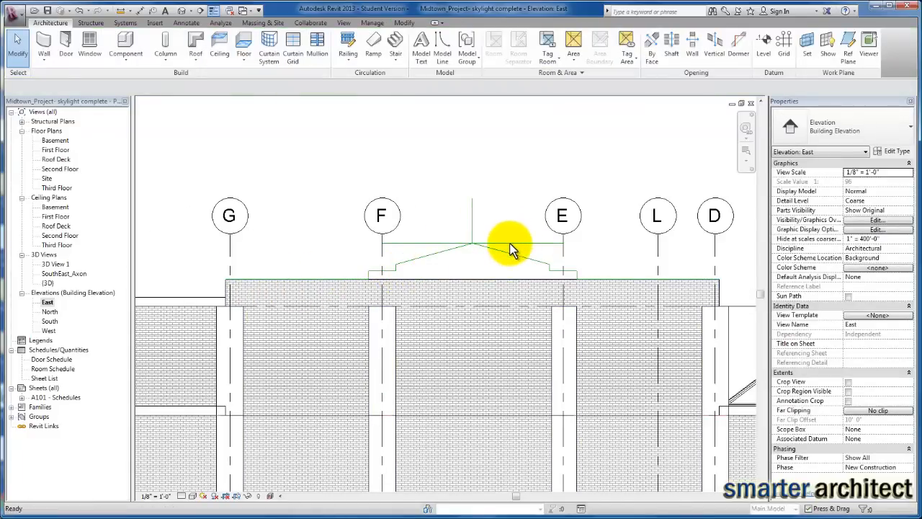
left_click(511, 241)
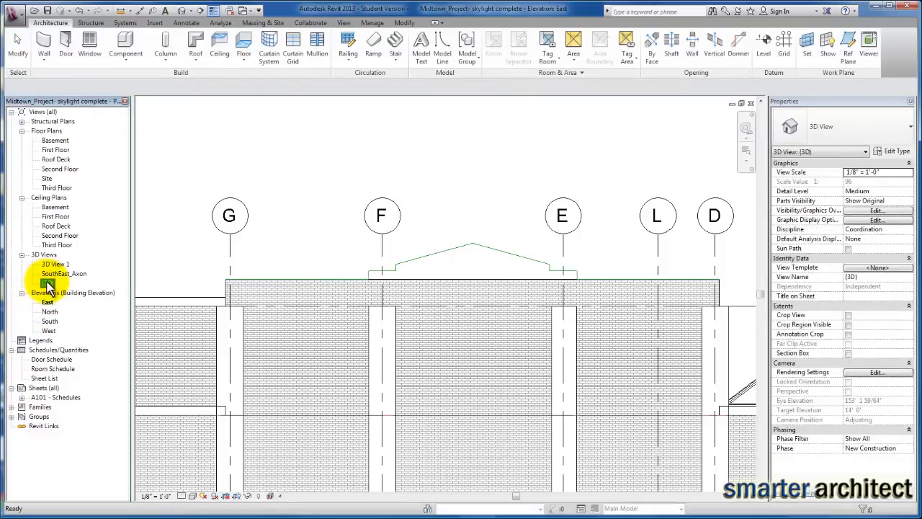
Open the default {3D} view and bring up the Architecture Component dropdown.
double_click(55, 264)
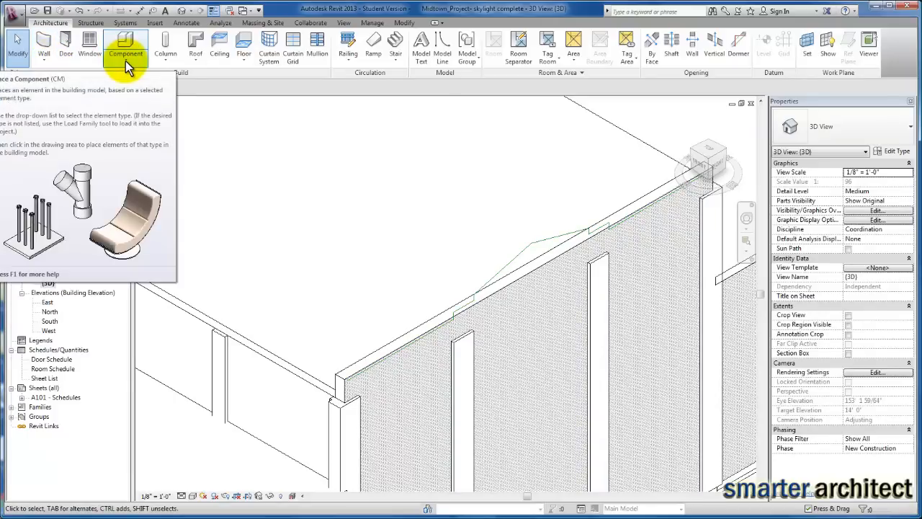
left_click(125, 52)
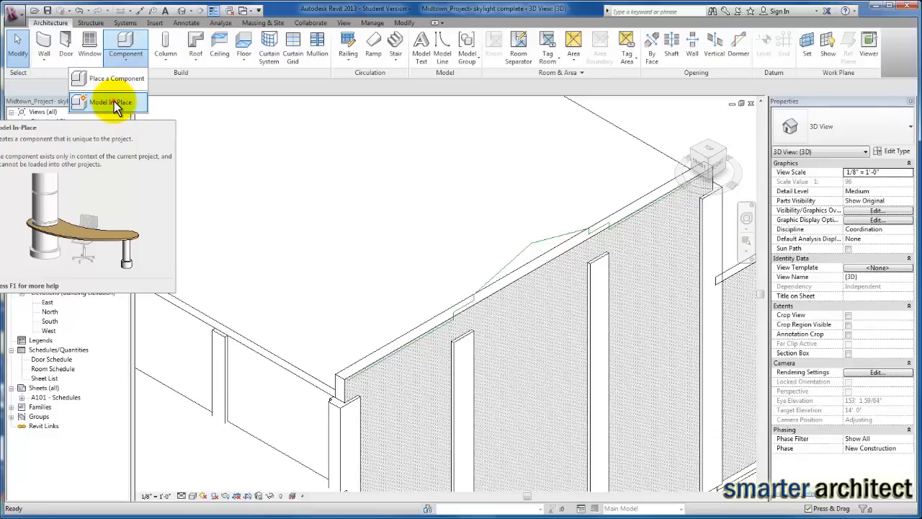
Create an in-place model in the Walls category named 'East Wall Parapet'.
left_click(110, 101)
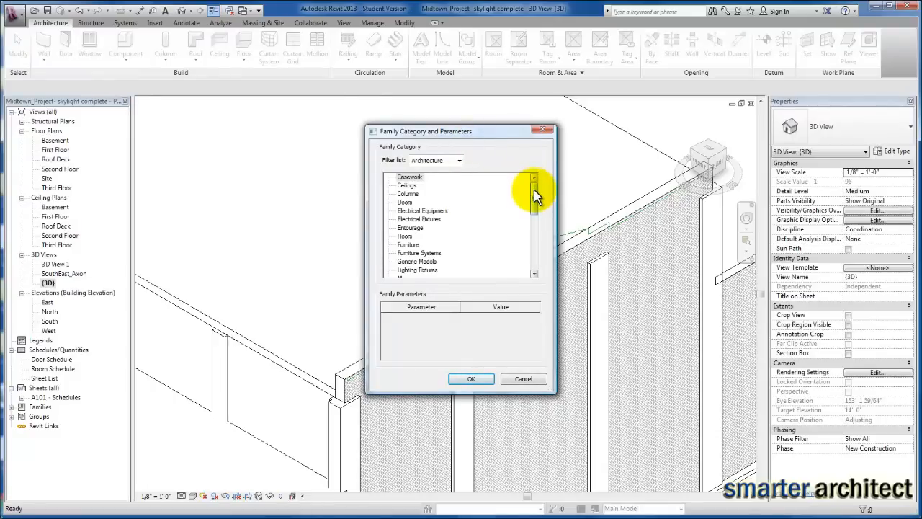
scroll("down", 3)
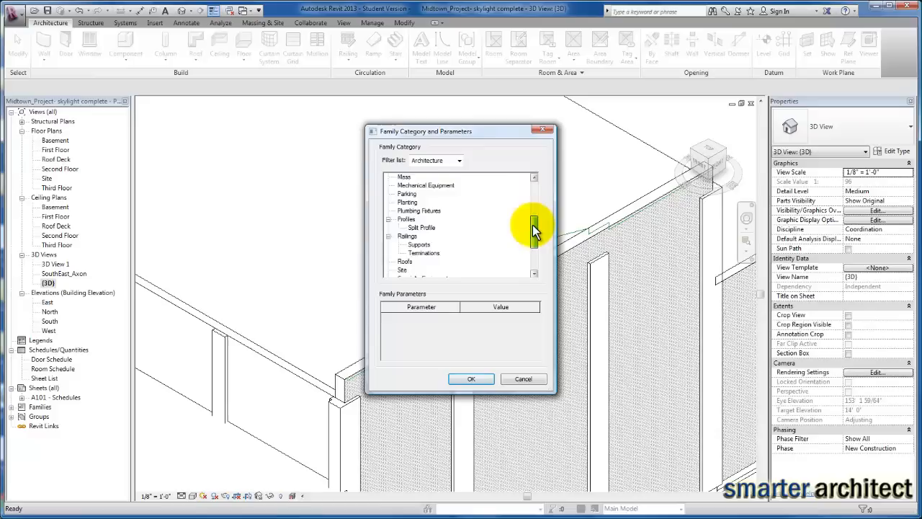
scroll("down", 3)
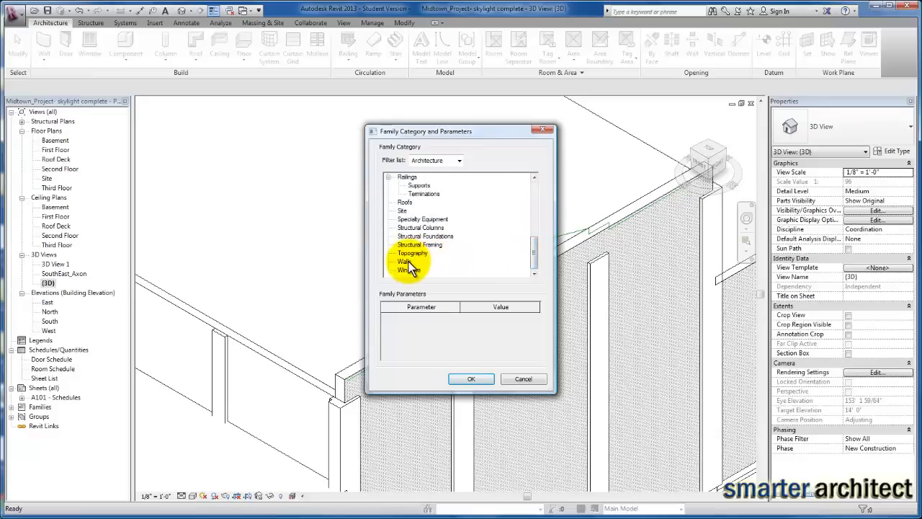
left_click(405, 269)
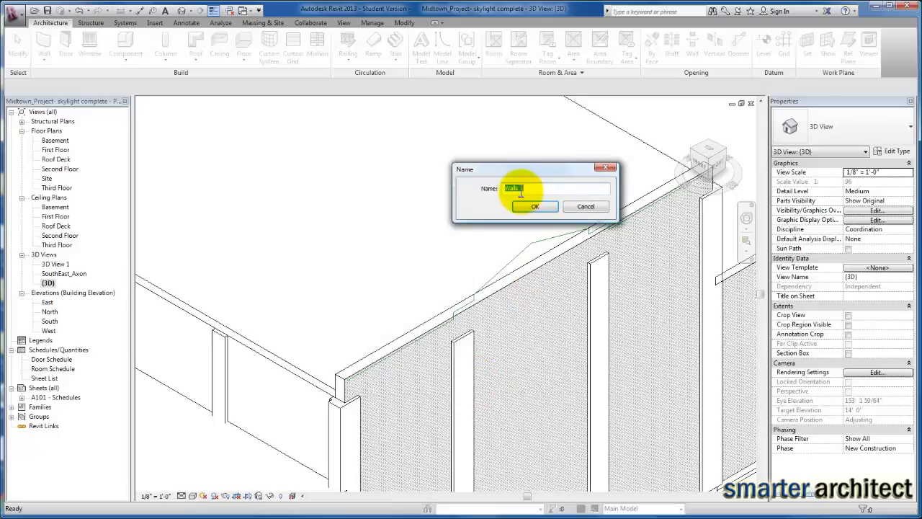
type("East Walls 1")
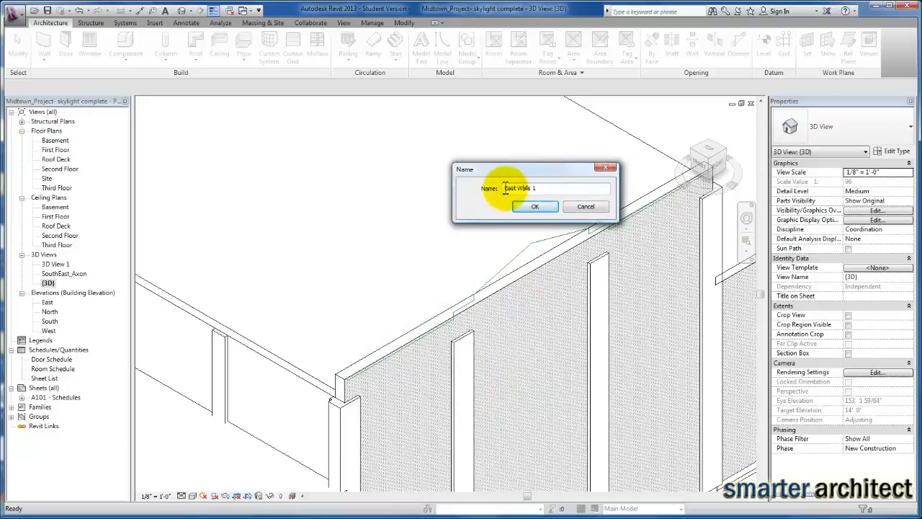
type("East Wall")
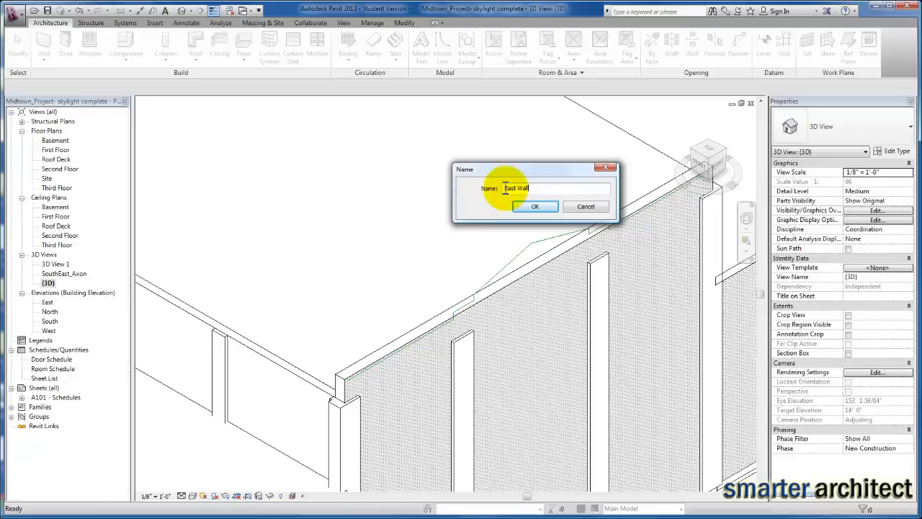
type("Parapet")
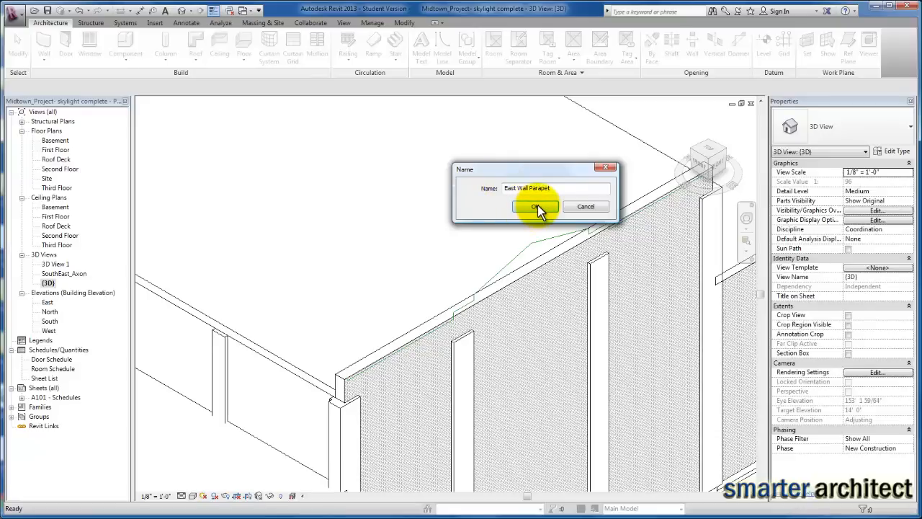
left_click(535, 207)
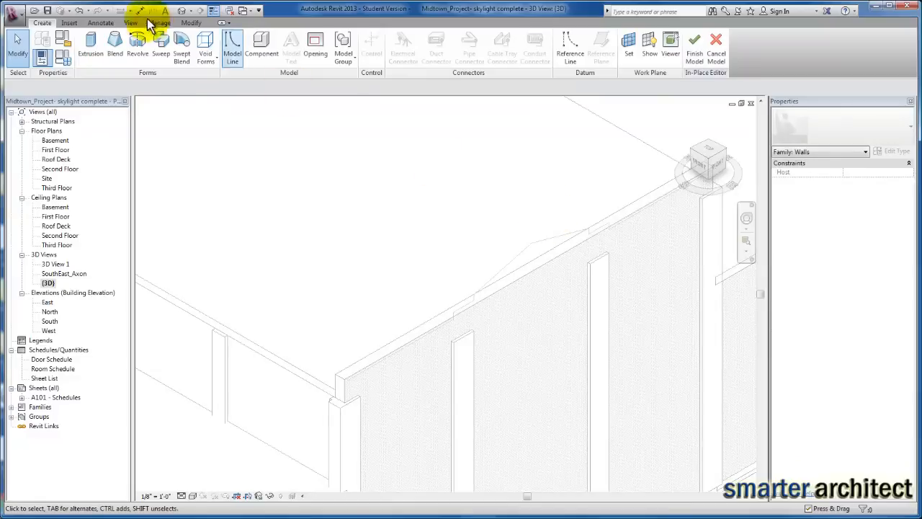
mouse_move(205, 47)
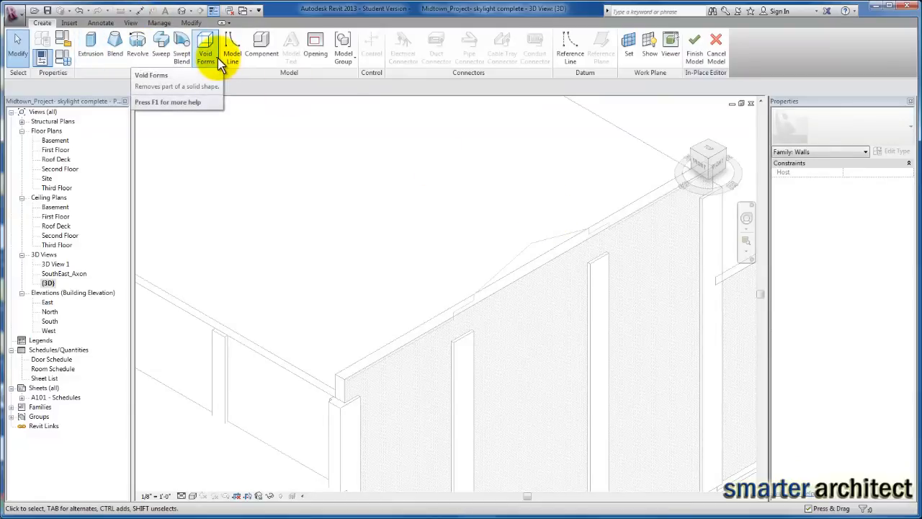
mouse_move(205, 47)
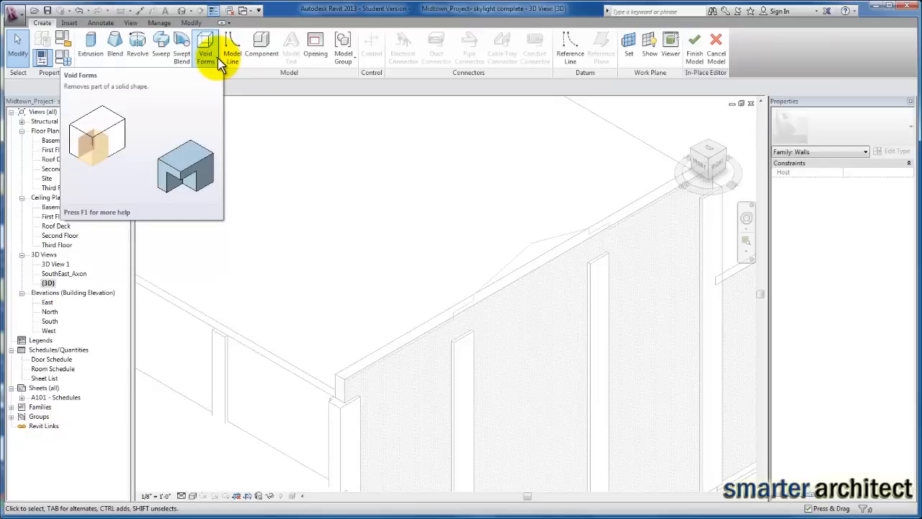
mouse_move(115, 43)
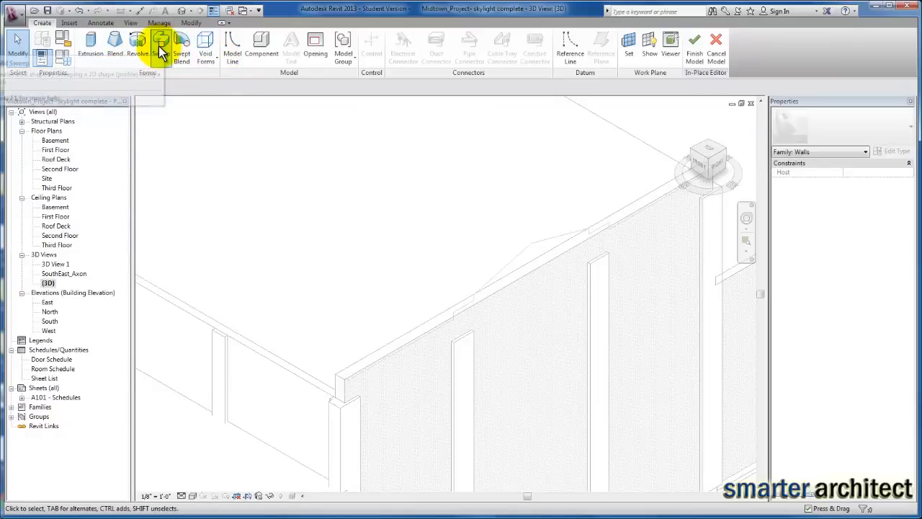
mouse_move(161, 45)
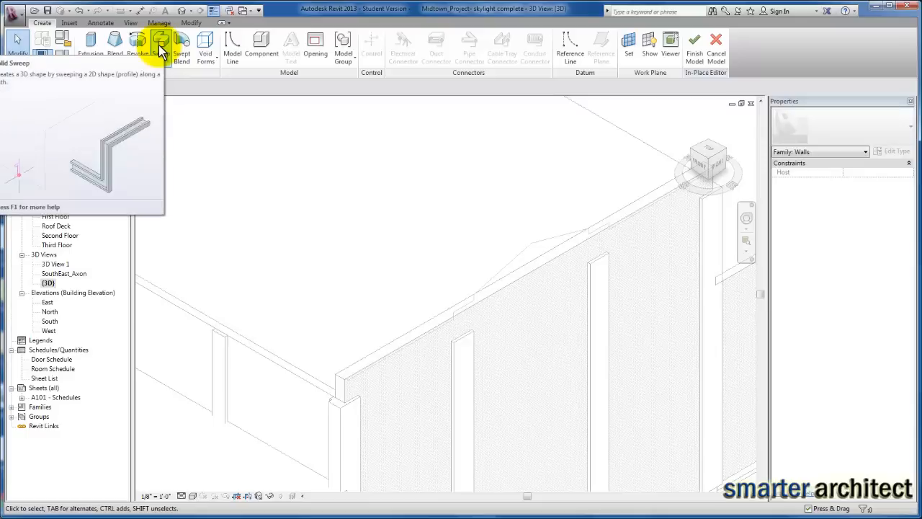
Start a solid sweep and pick the east wall's top and peaked edges as its path.
left_click(160, 43)
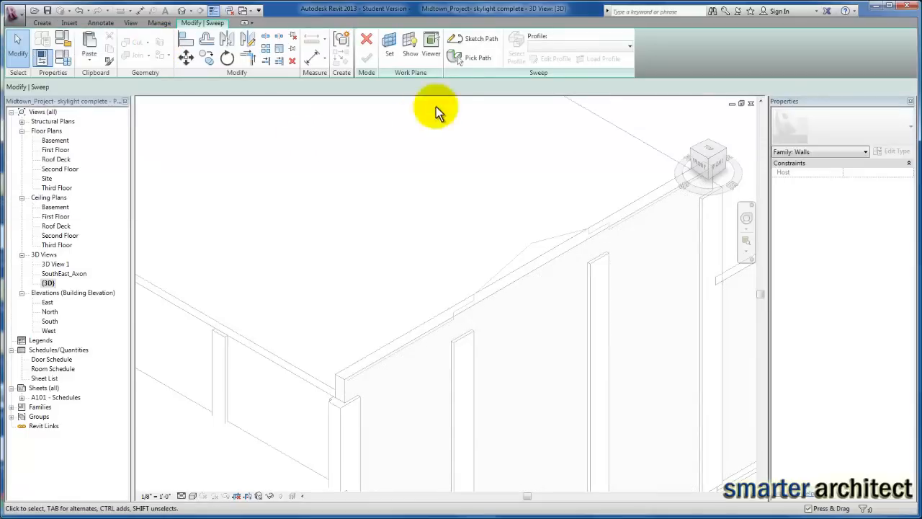
mouse_move(481, 38)
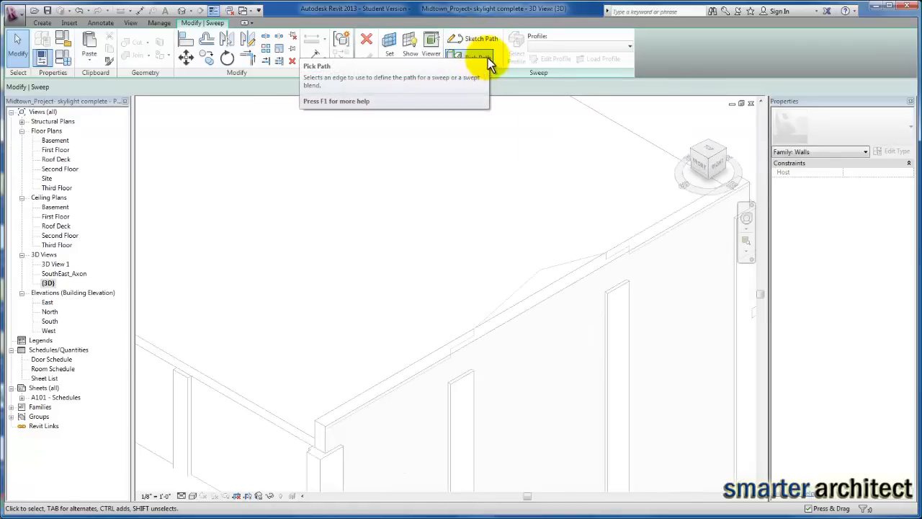
left_click(474, 58)
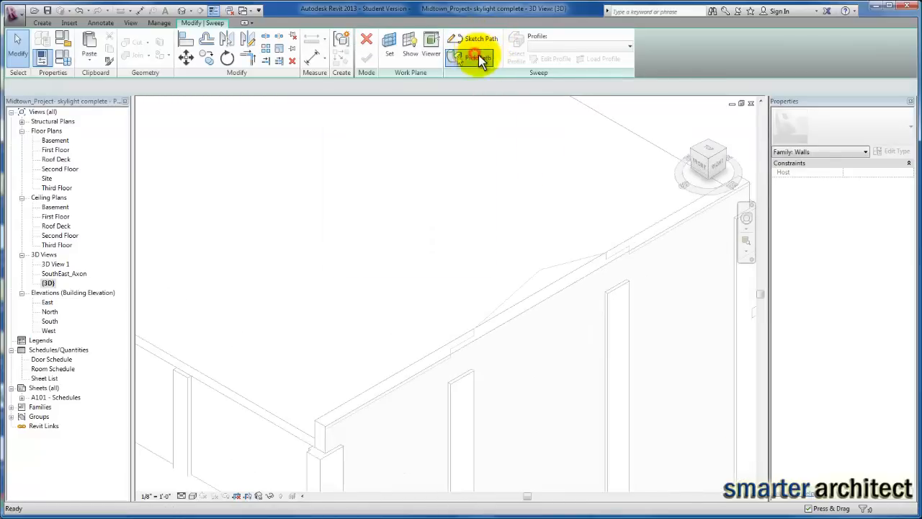
left_click(473, 58)
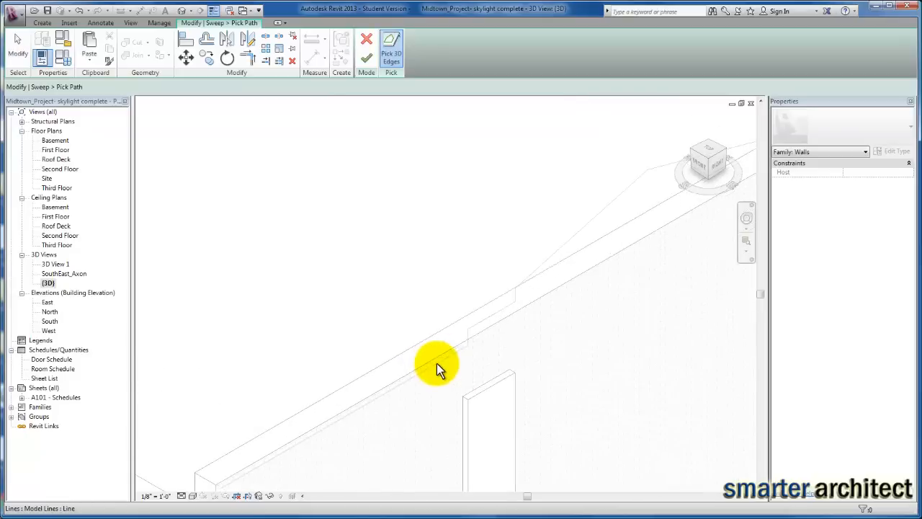
left_click(437, 364)
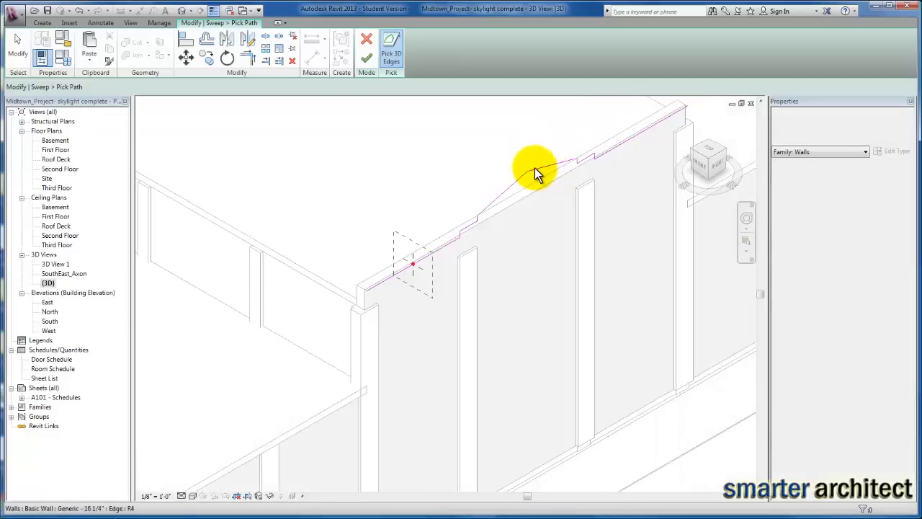
left_click(536, 173)
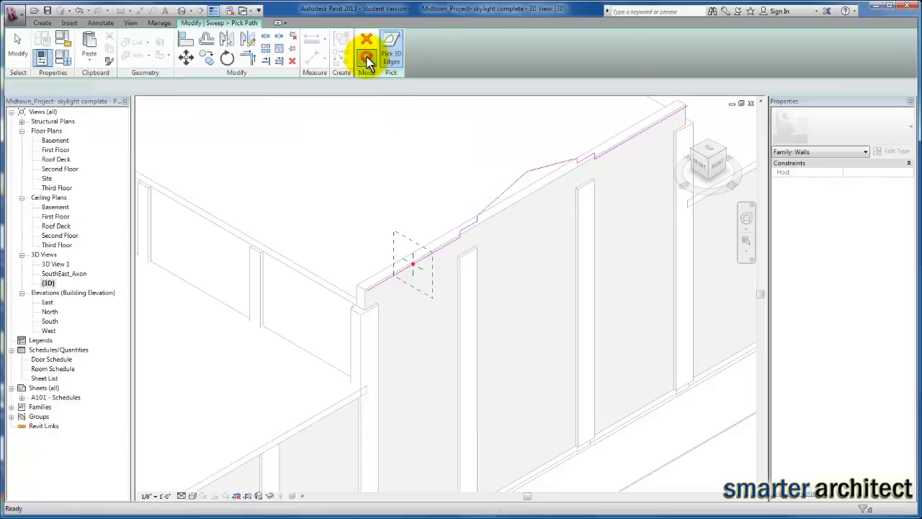
Finish the sweep path and assign the Parapet Cap-Precast:20" Wide profile.
left_click(366, 57)
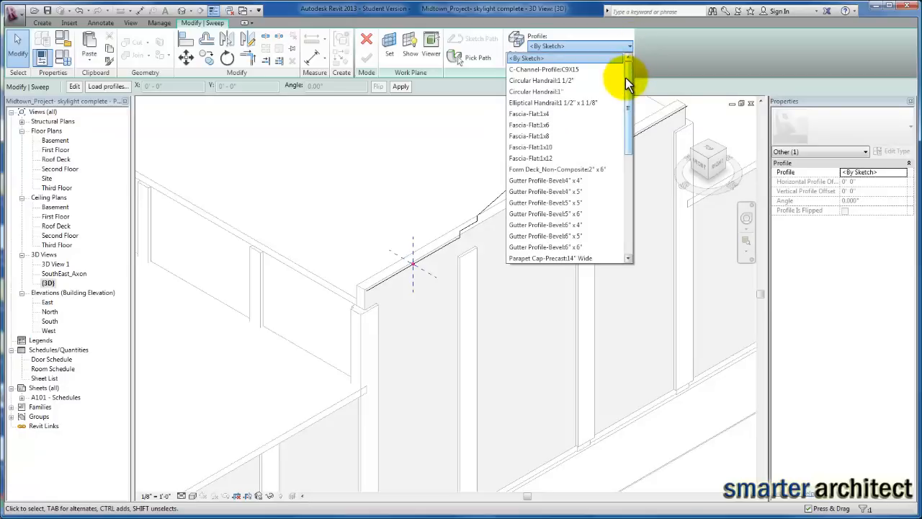
scroll("down", 3)
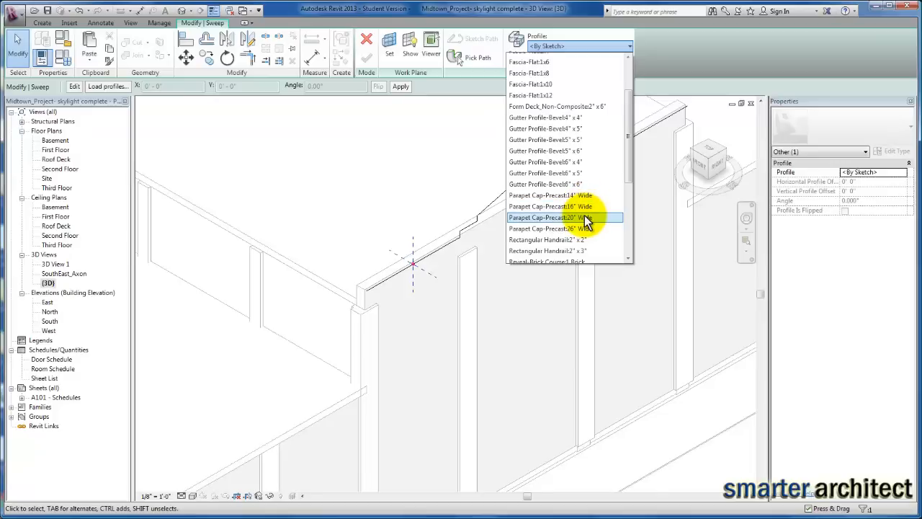
left_click(551, 217)
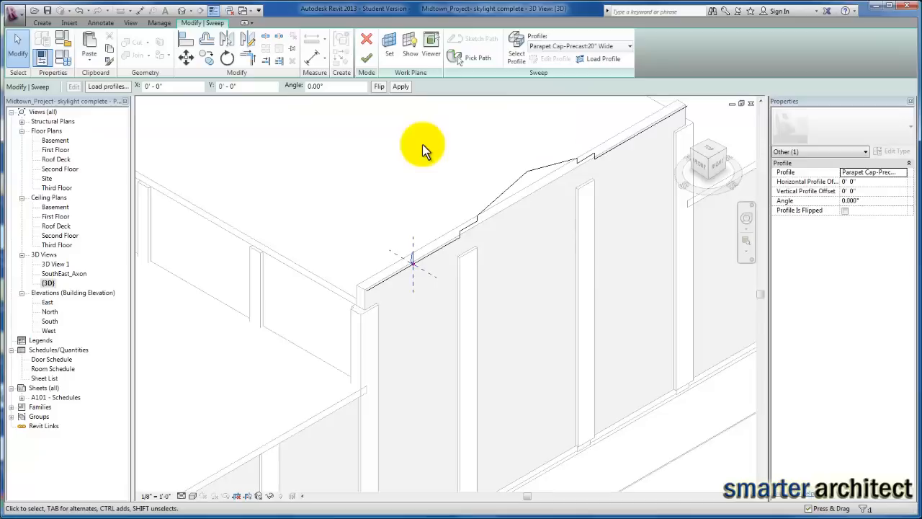
mouse_move(414, 148)
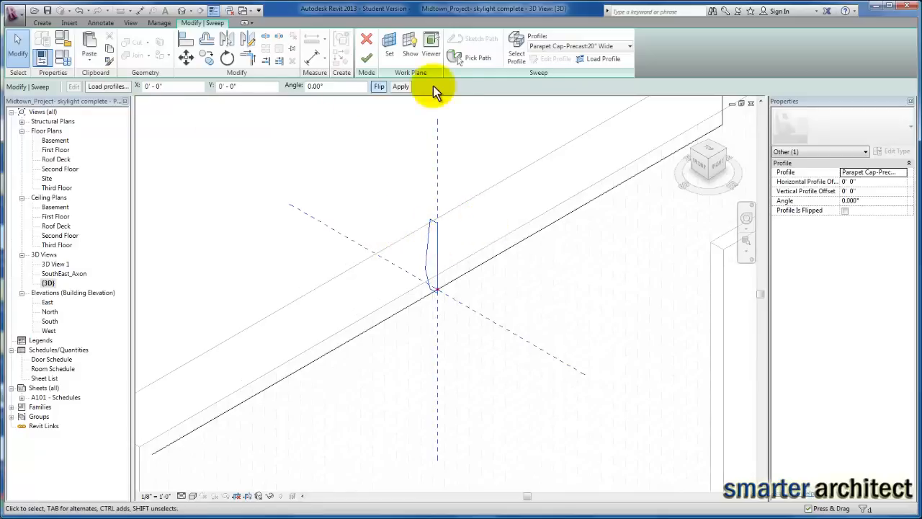
mouse_move(360, 108)
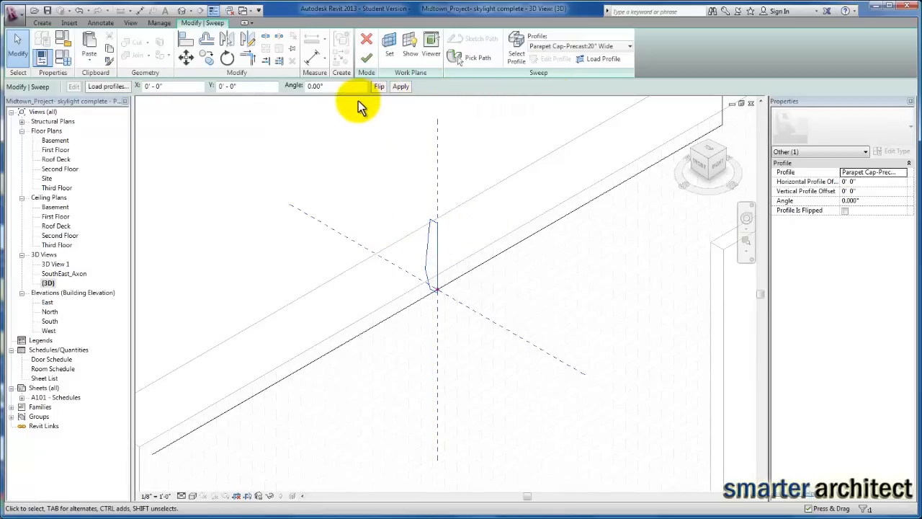
Rotate the parapet cap profile 90° and move it about 1'-8" up onto the wall top.
left_click(328, 86)
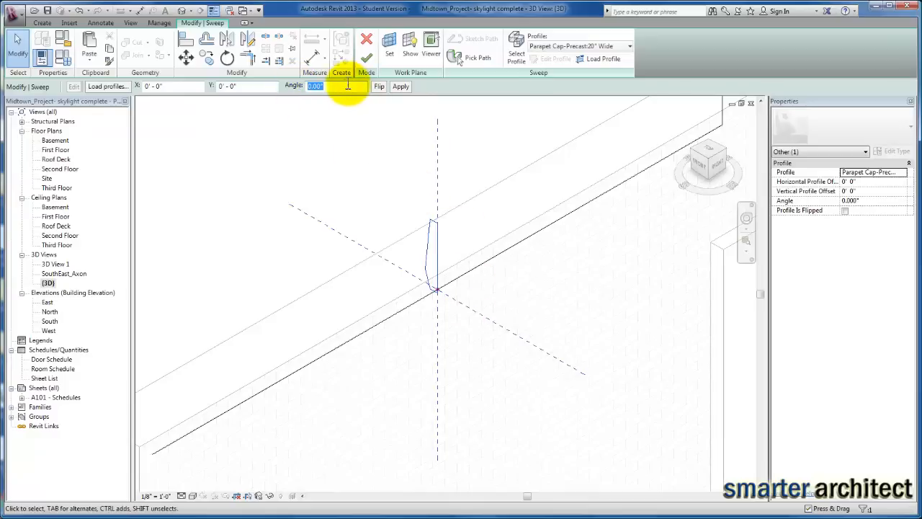
left_click(400, 87)
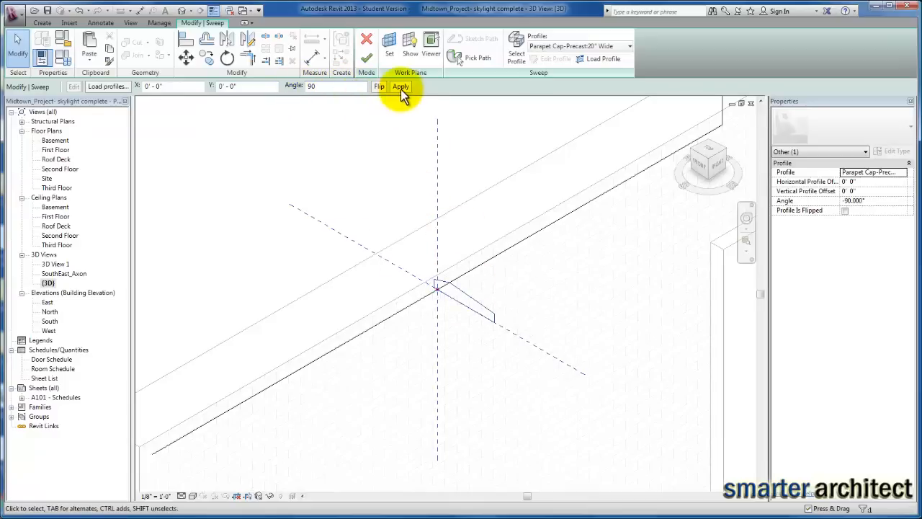
left_click(399, 86)
type("6'")
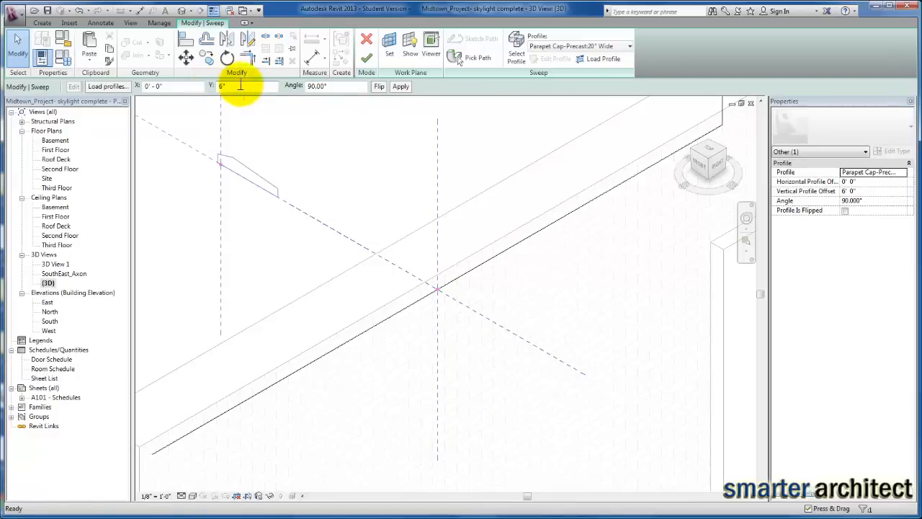
left_click(401, 86)
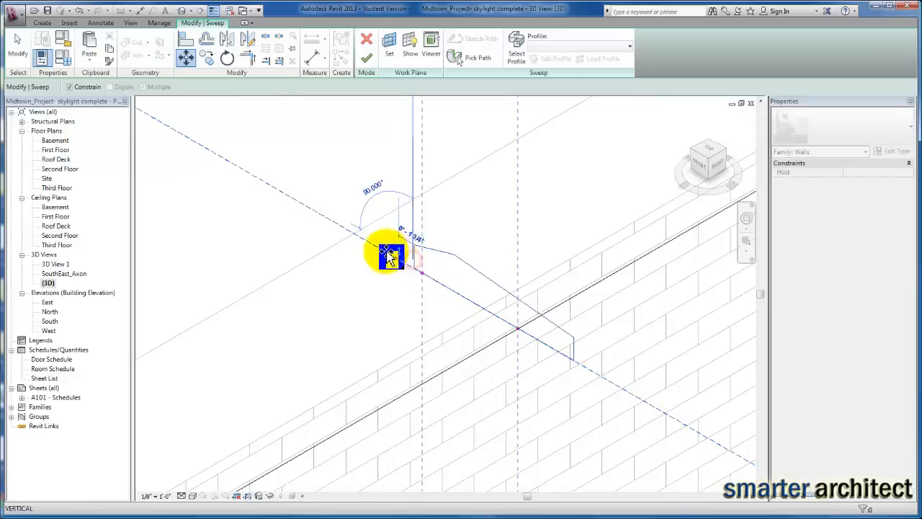
left_click_drag(389, 252, 353, 238)
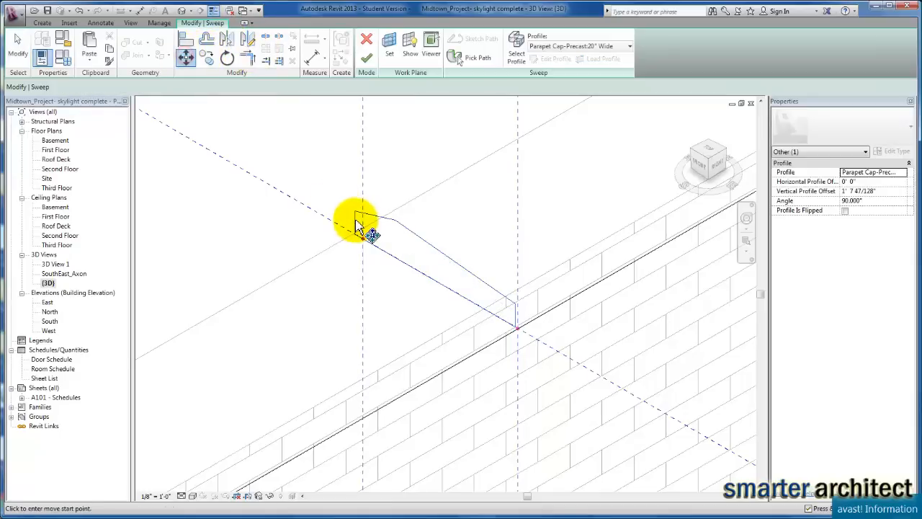
left_click(360, 220)
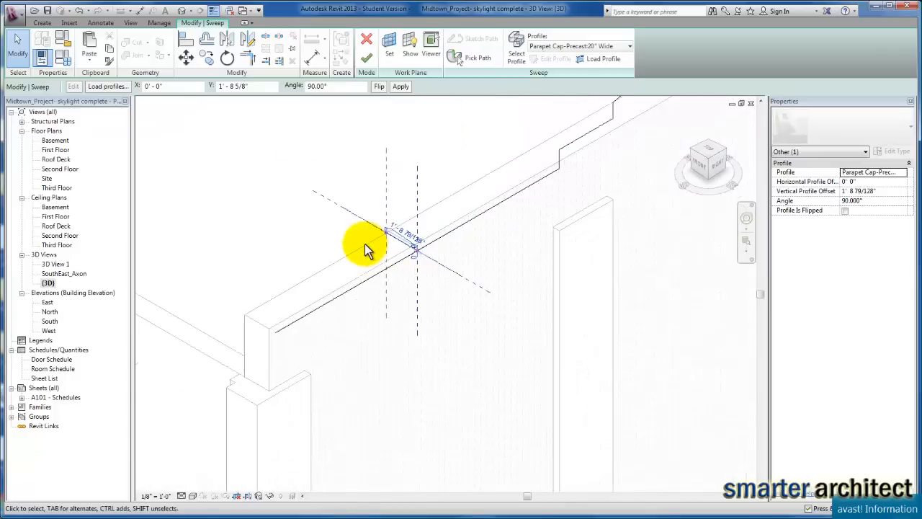
mouse_move(533, 195)
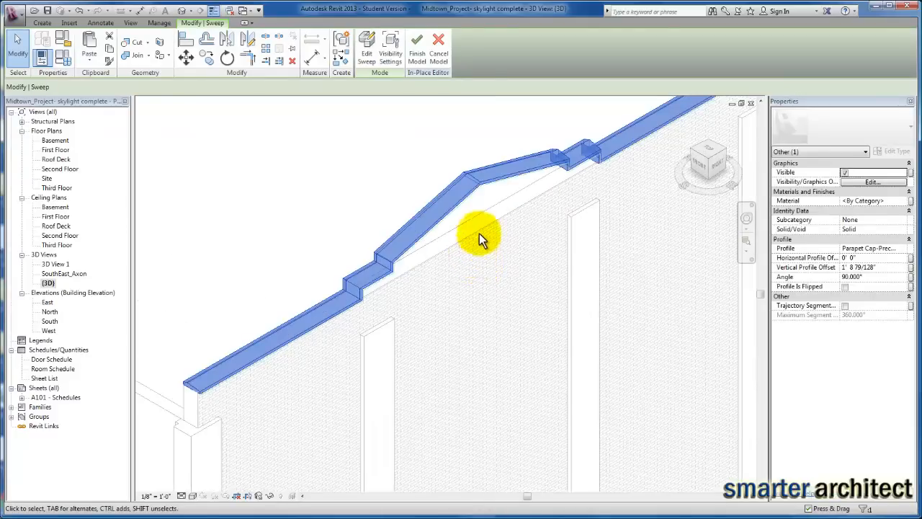
mouse_move(363, 302)
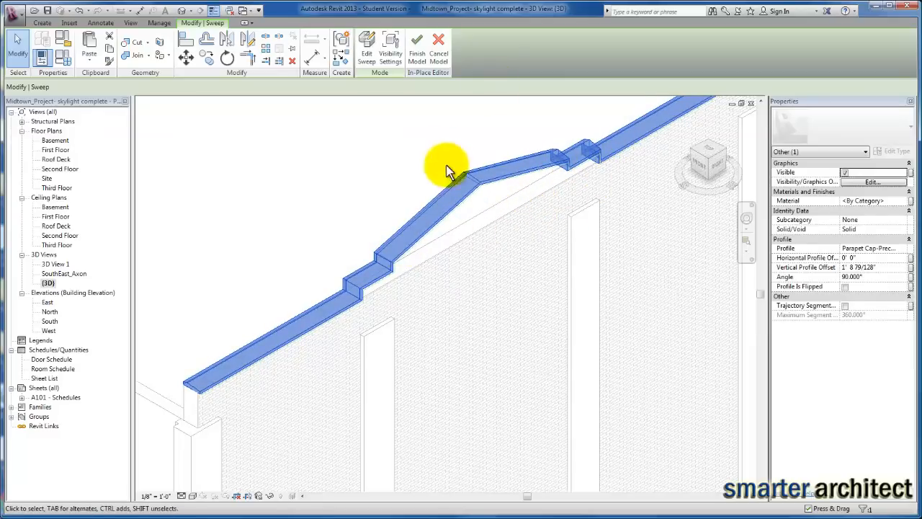
mouse_move(416, 49)
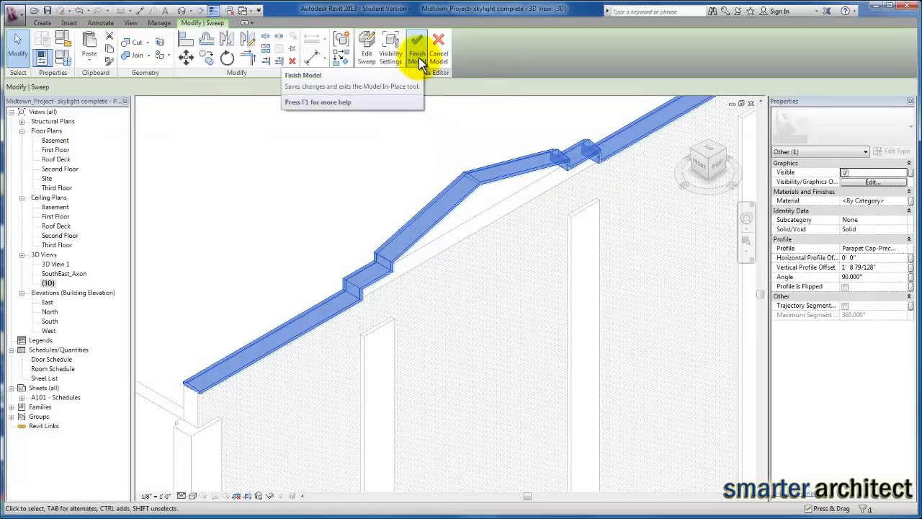
Finish the sweep and exit the in-place family editor.
left_click(417, 51)
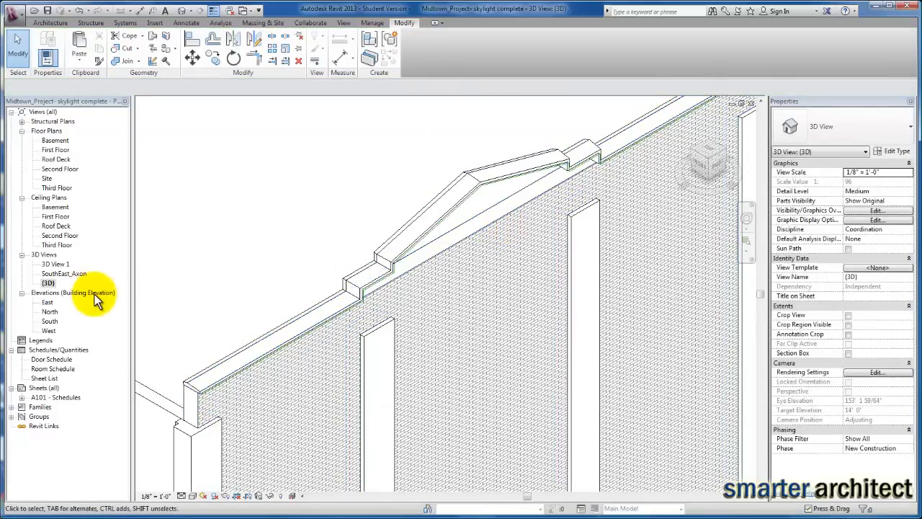
Open the East elevation, select the east wall, and enter Edit Profile.
double_click(47, 303)
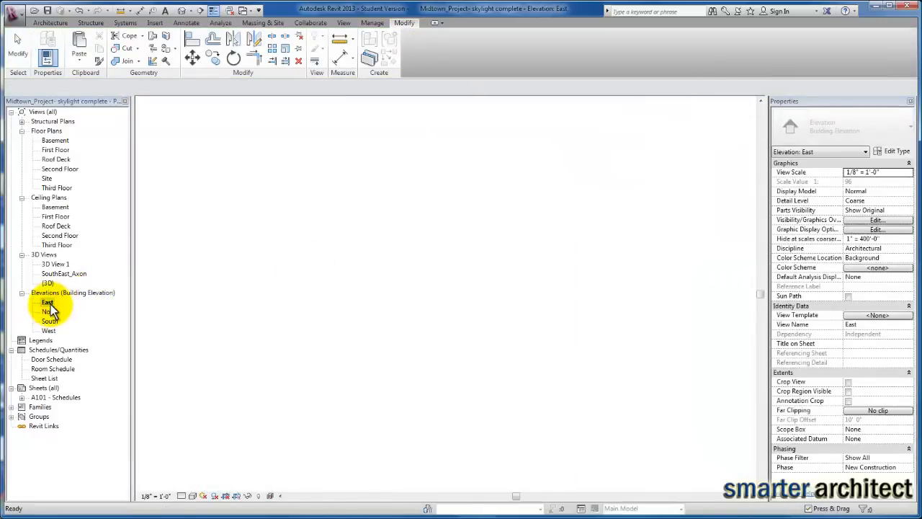
double_click(47, 301)
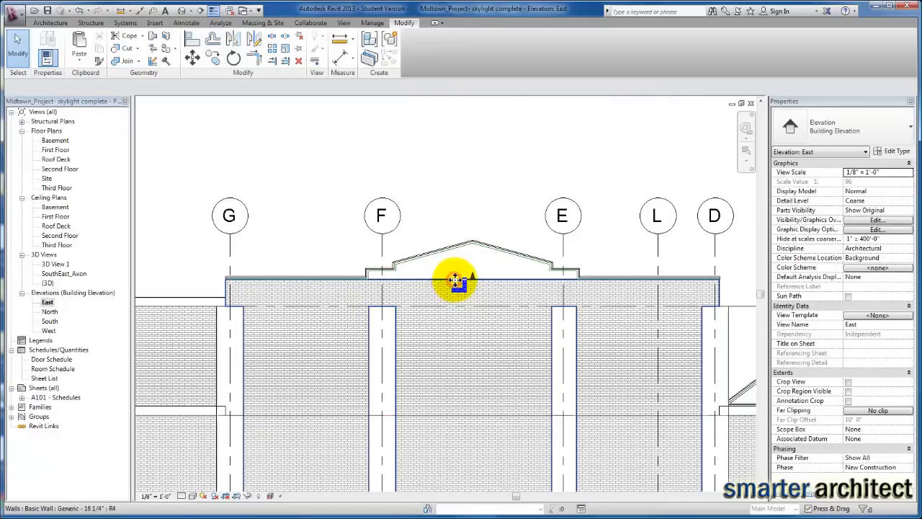
left_click(454, 281)
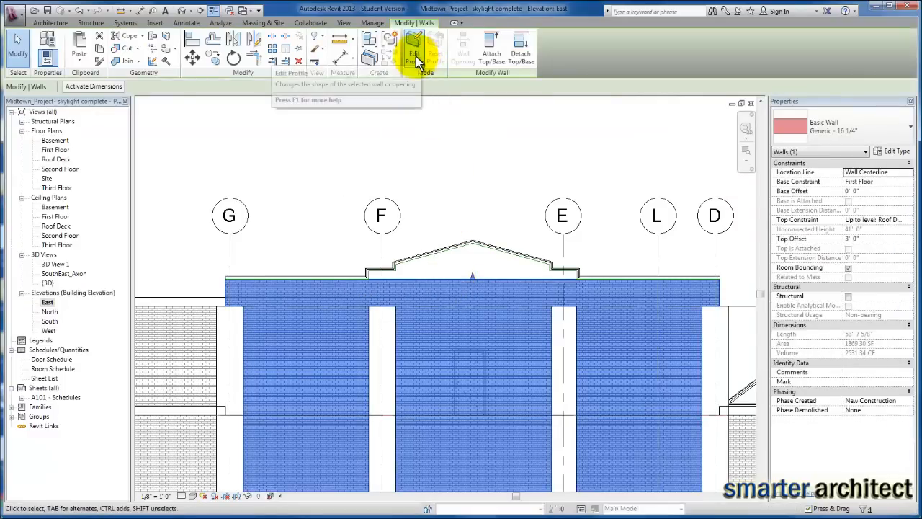
left_click(414, 49)
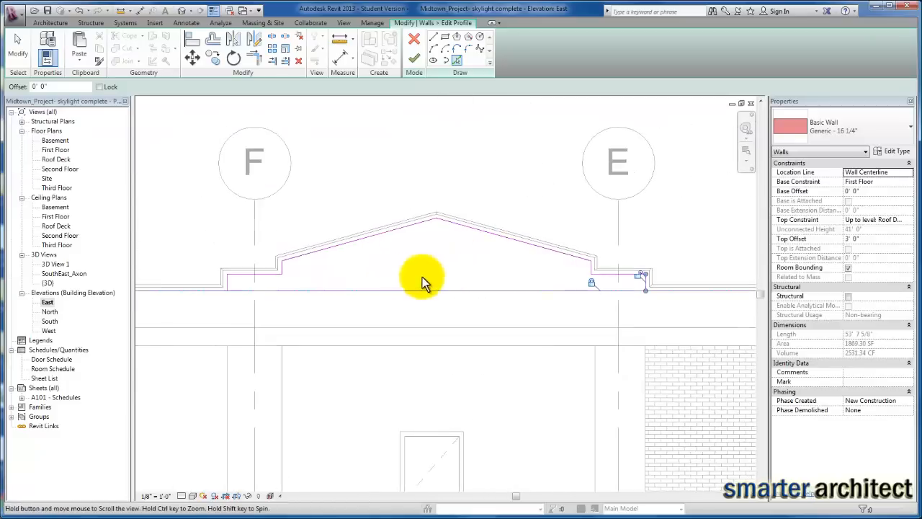
Trim the lower profile line to the peak's left step, forming one corner-joined outline.
left_click(272, 42)
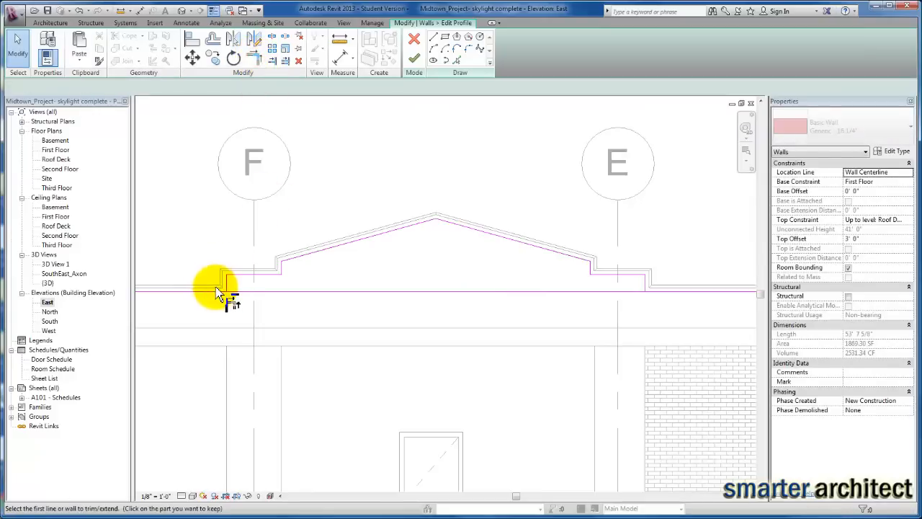
left_click(223, 284)
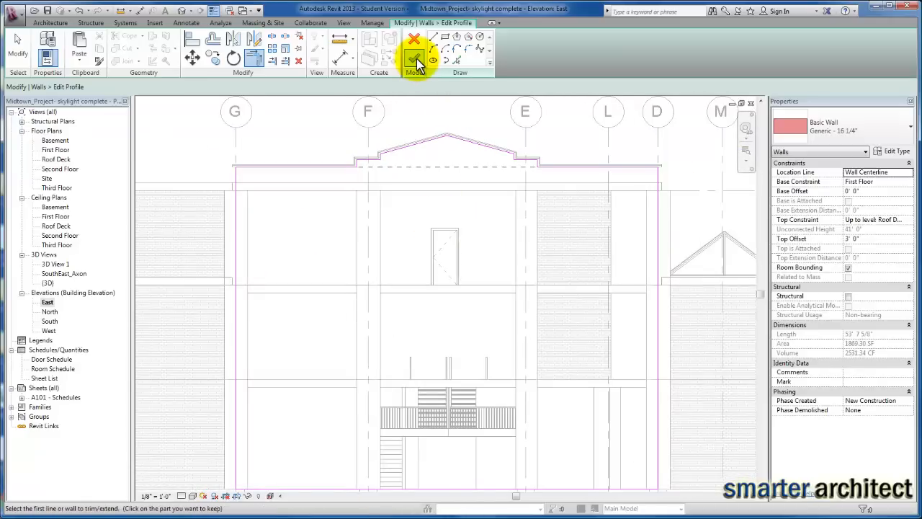
left_click(415, 60)
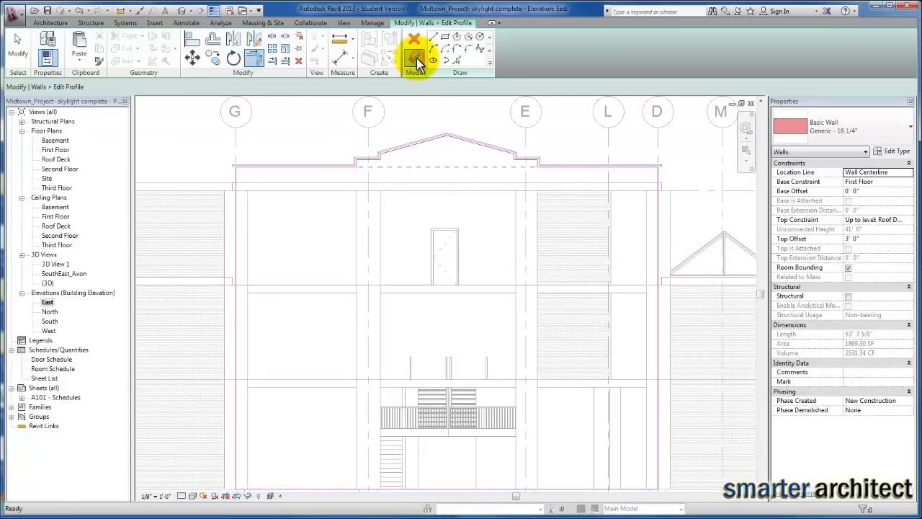
Confirm the edited east wall profile and clear the wall selection.
left_click(414, 60)
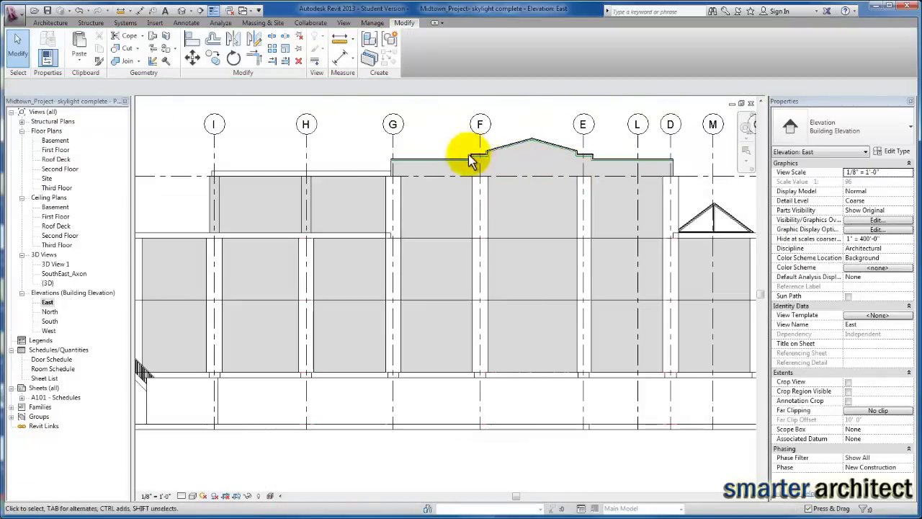
mouse_move(616, 148)
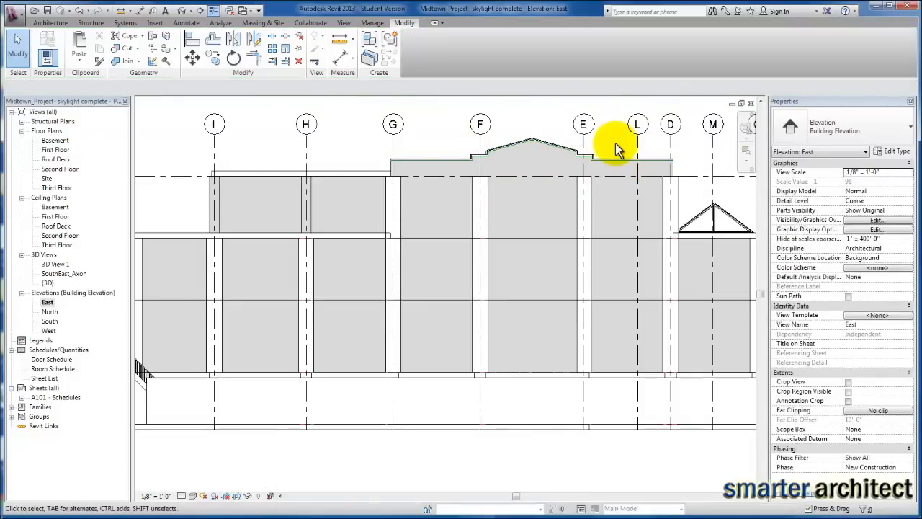
mouse_move(443, 152)
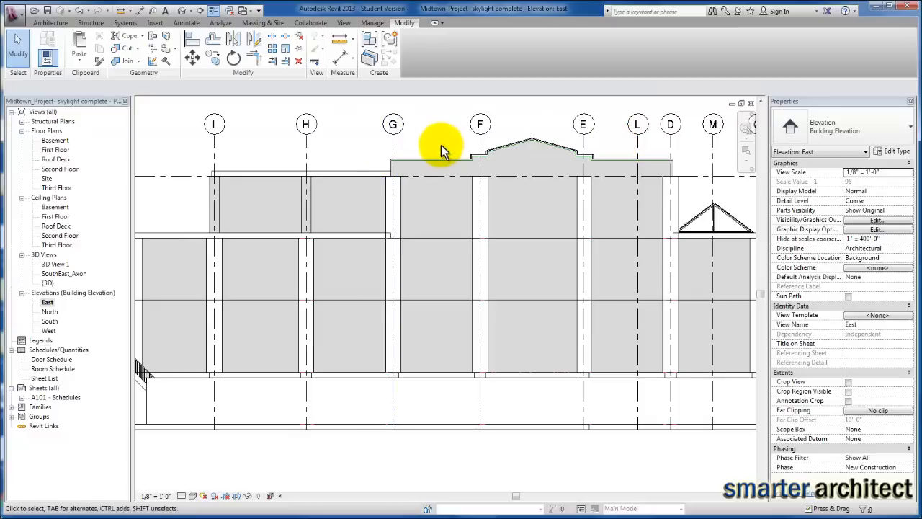
mouse_move(435, 140)
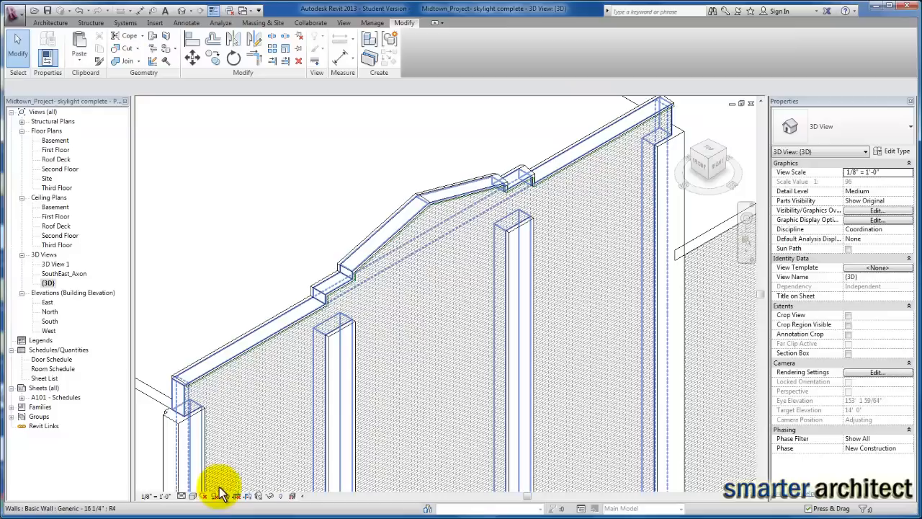
left_click(214, 495)
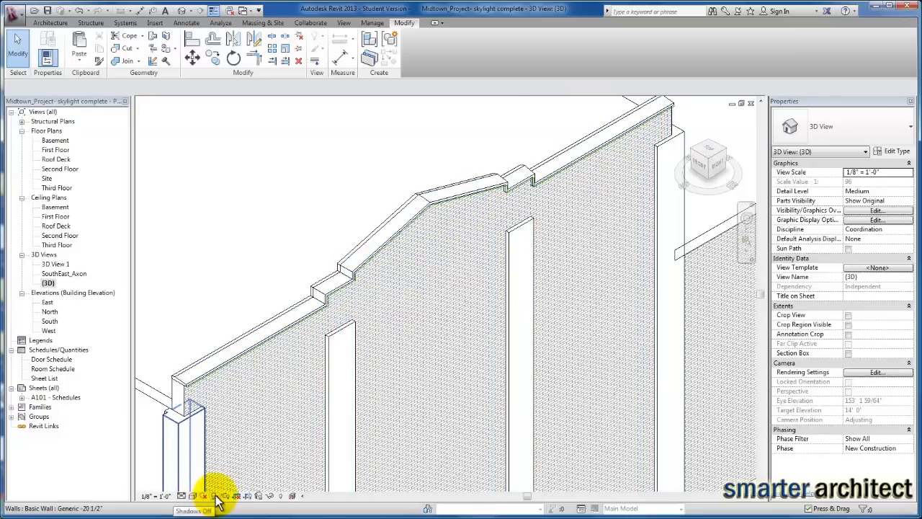